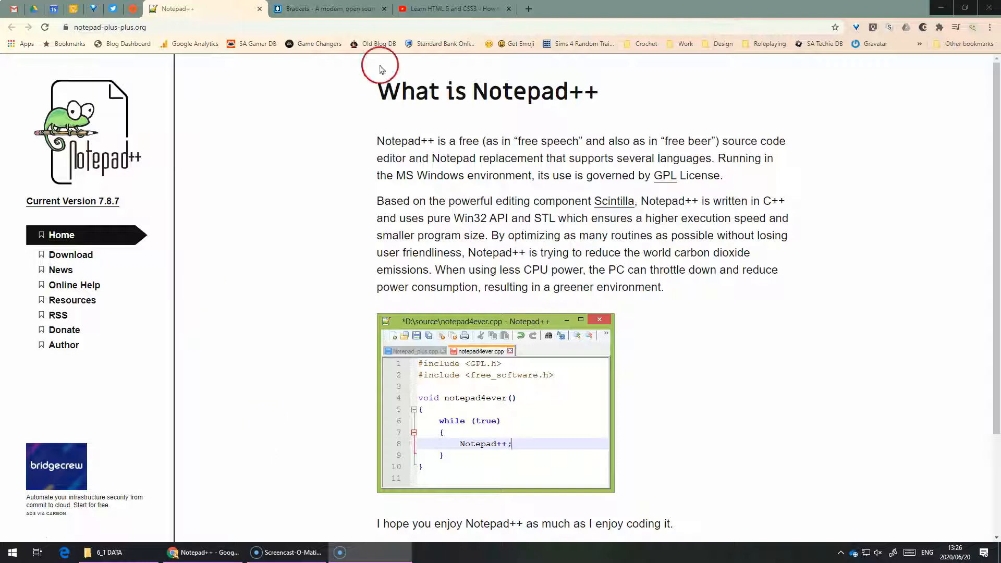
mouse_move(184, 128)
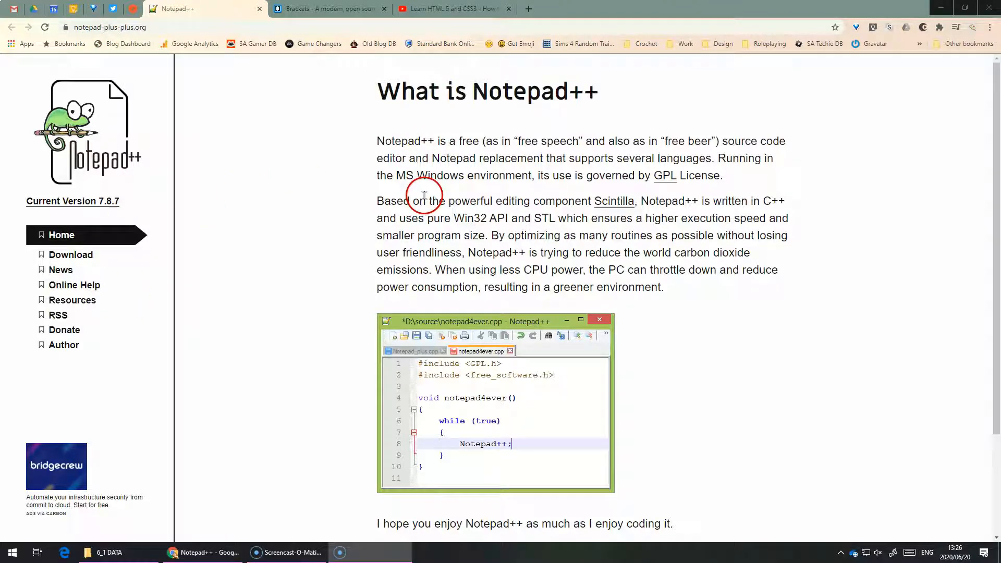
mouse_move(283, 107)
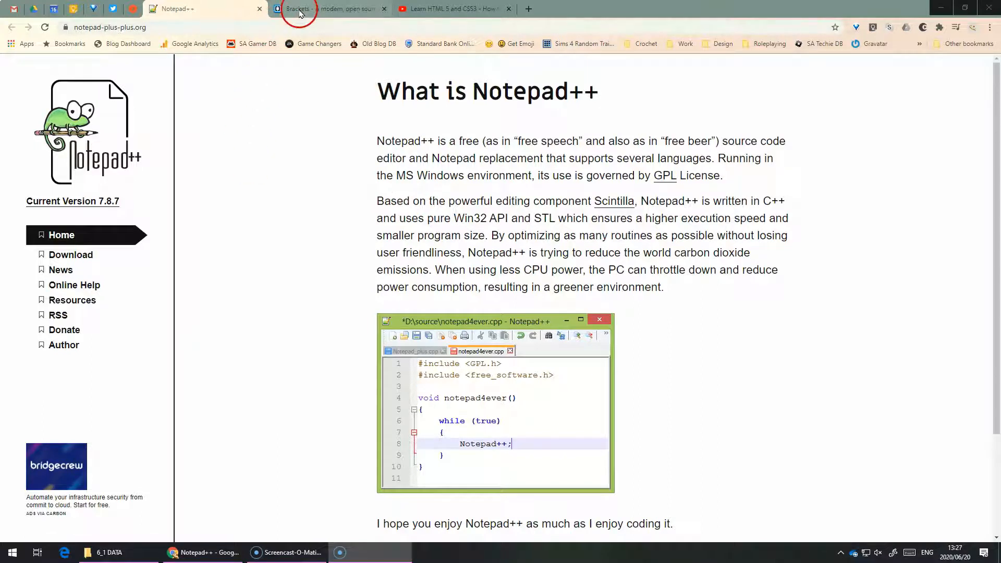
From the Notepad++ downloads page, get the 64-bit installer for release 7.8.7
left_click(328, 9)
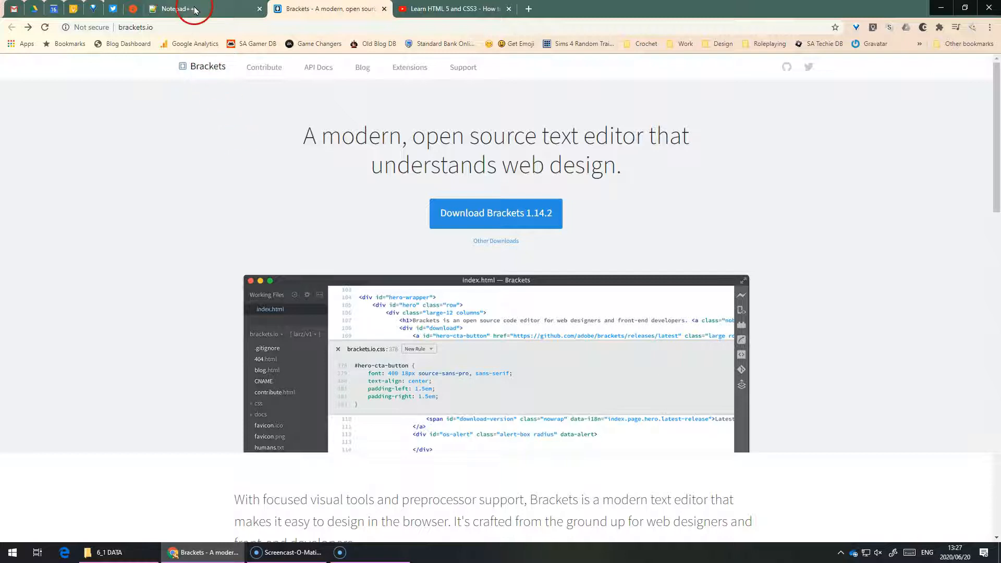
left_click(186, 8)
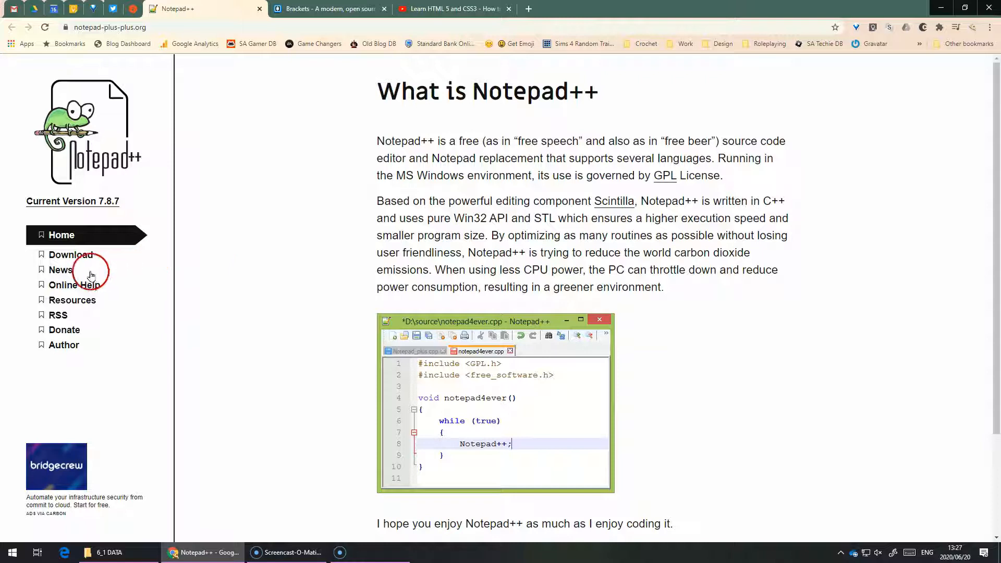
left_click(70, 254)
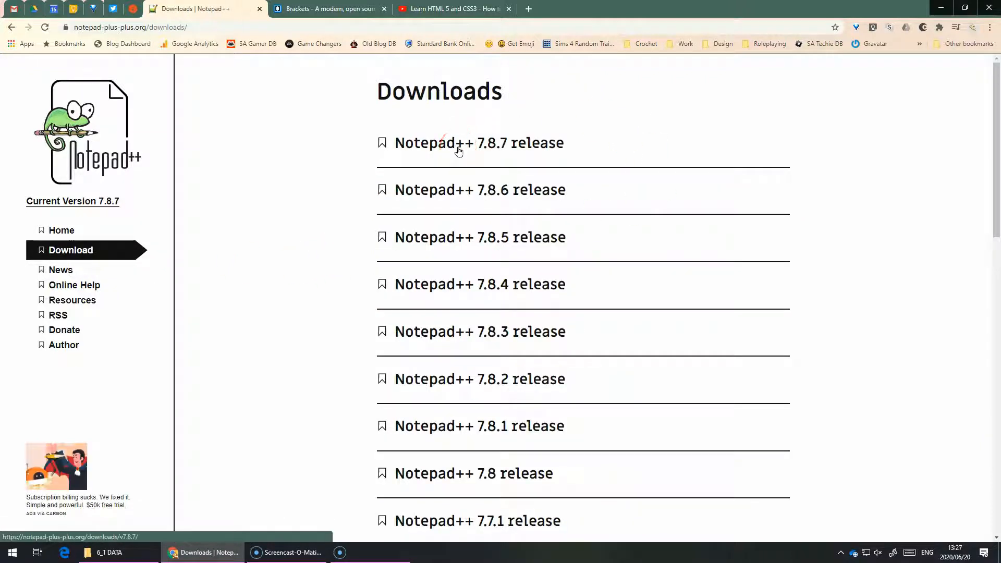
left_click(479, 142)
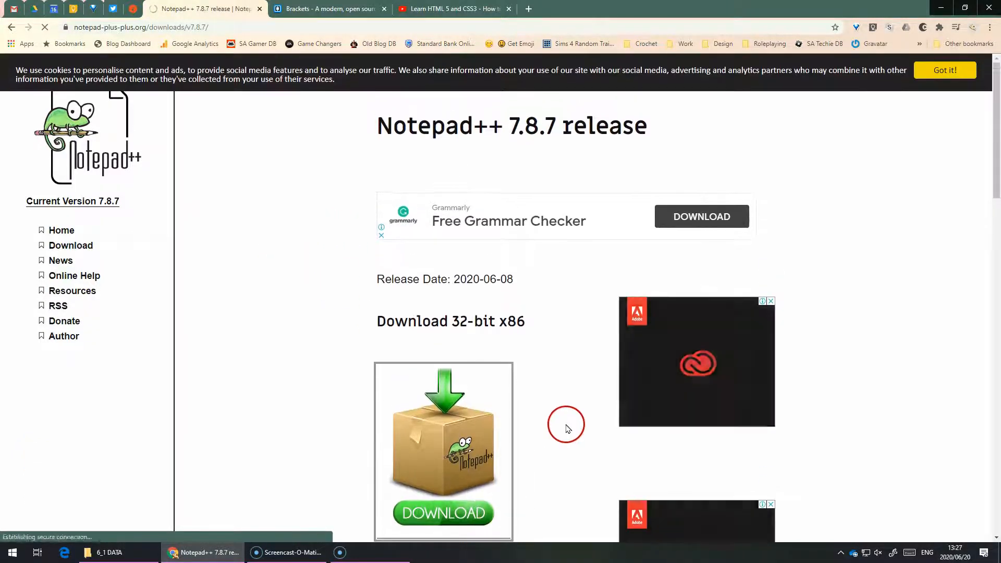
left_click(443, 514)
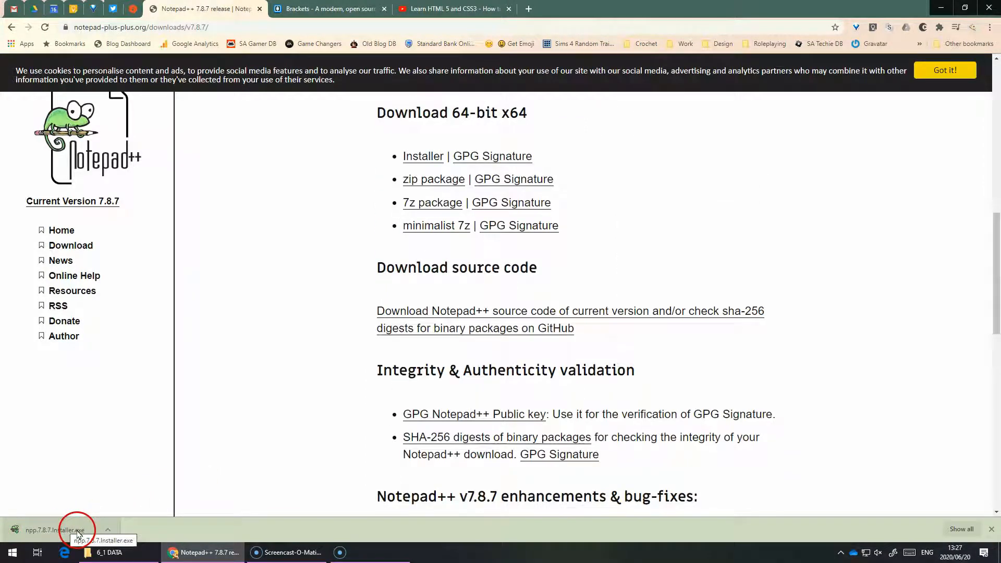
Run the installer in English, pass the welcome page and accept the license
left_click(61, 530)
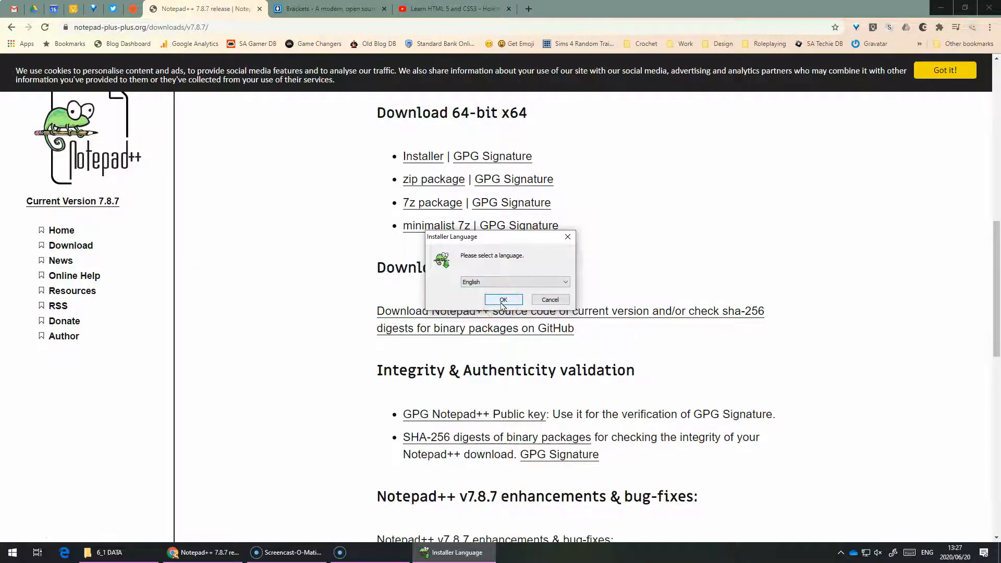
left_click(503, 300)
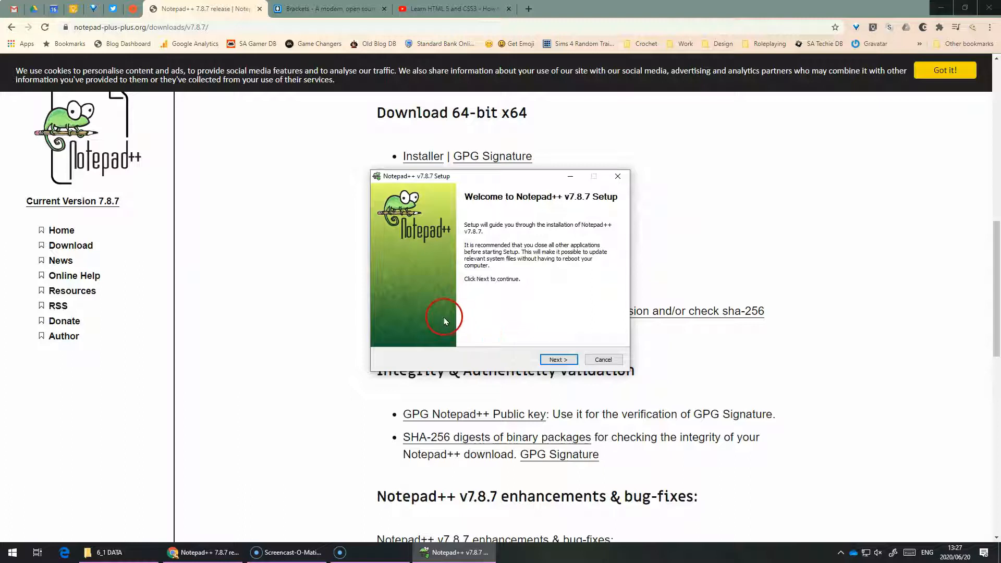
mouse_move(573, 227)
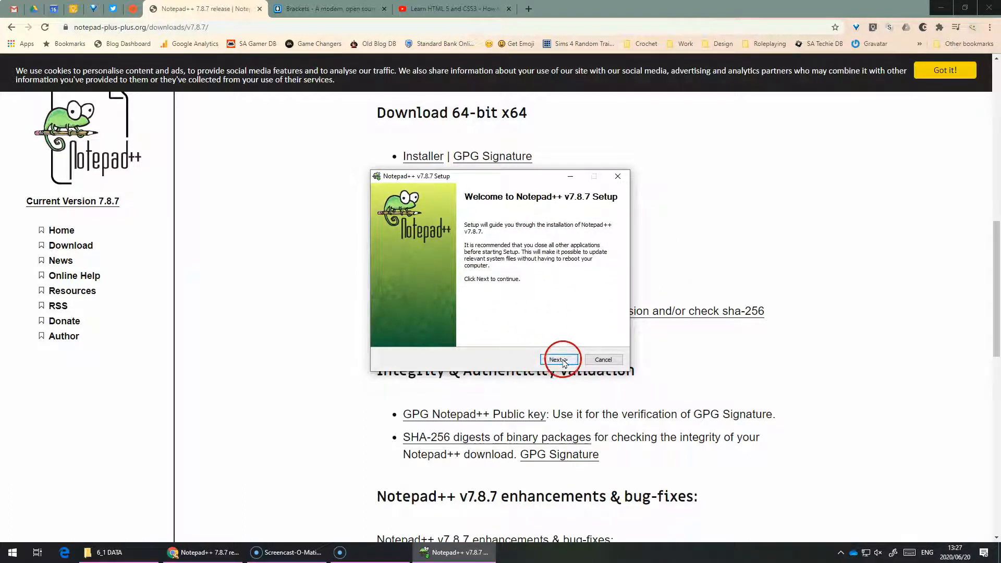
left_click(557, 360)
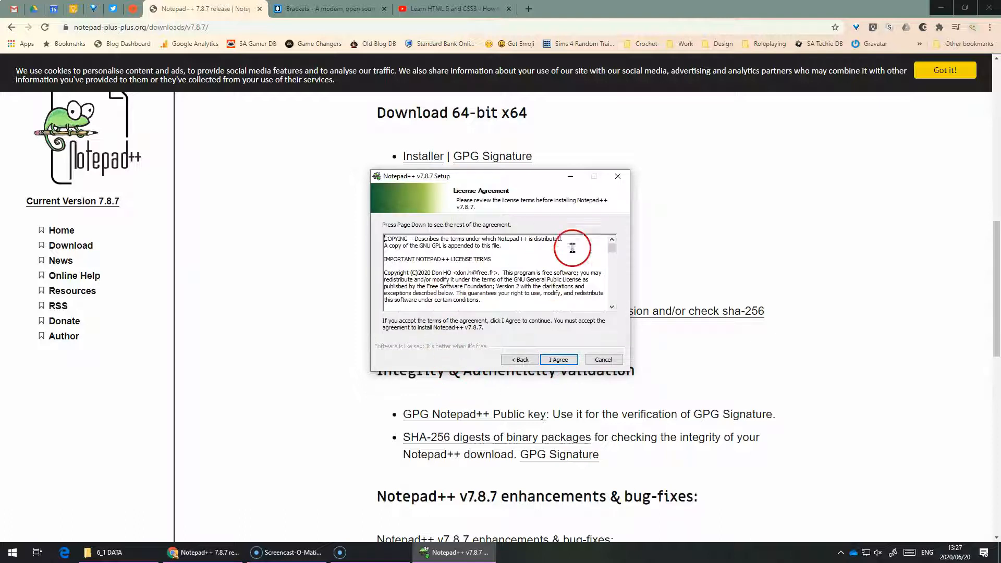
mouse_move(615, 256)
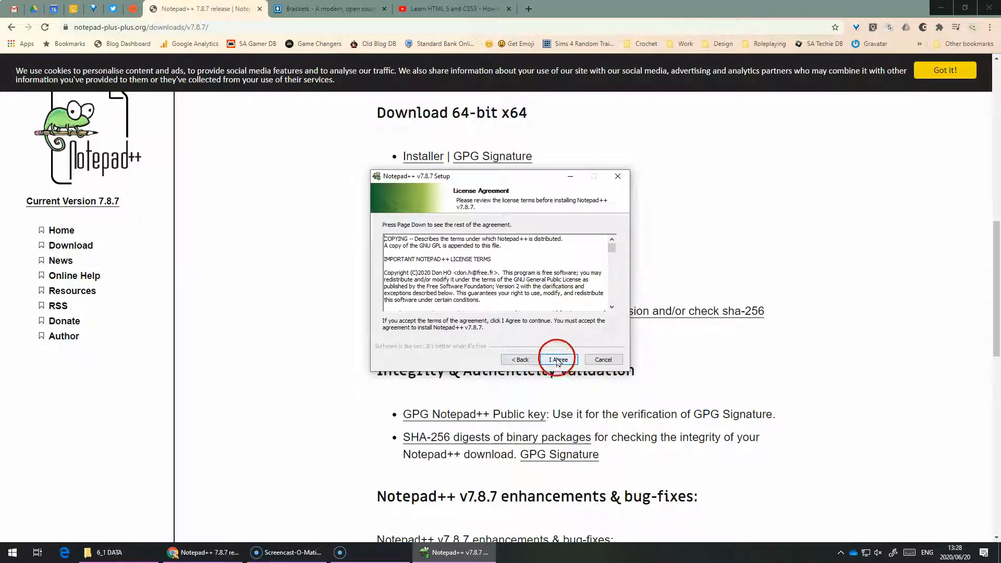
left_click(557, 360)
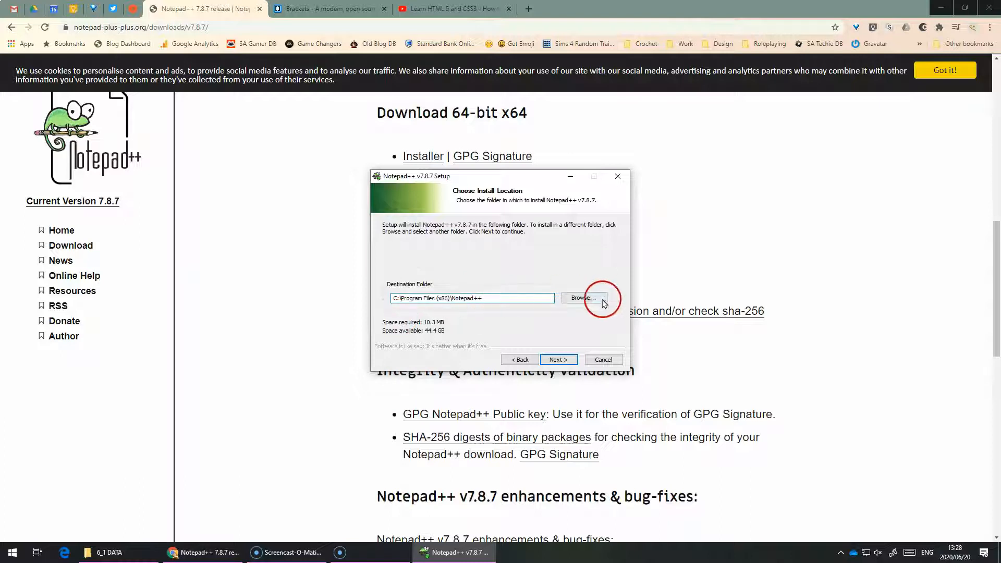
Keep the default folder and components, install, then finish and launch Notepad++
left_click(557, 360)
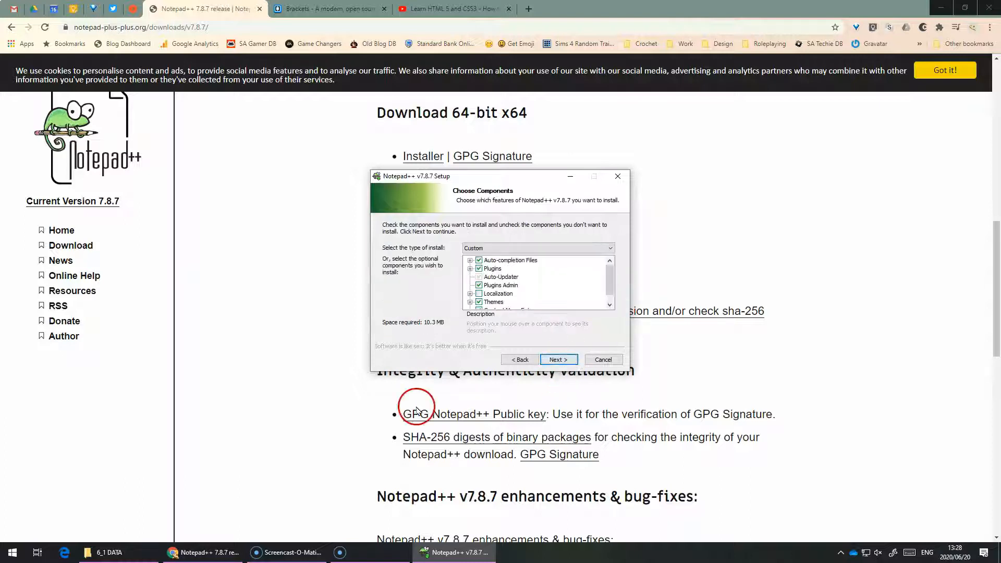
mouse_move(498, 293)
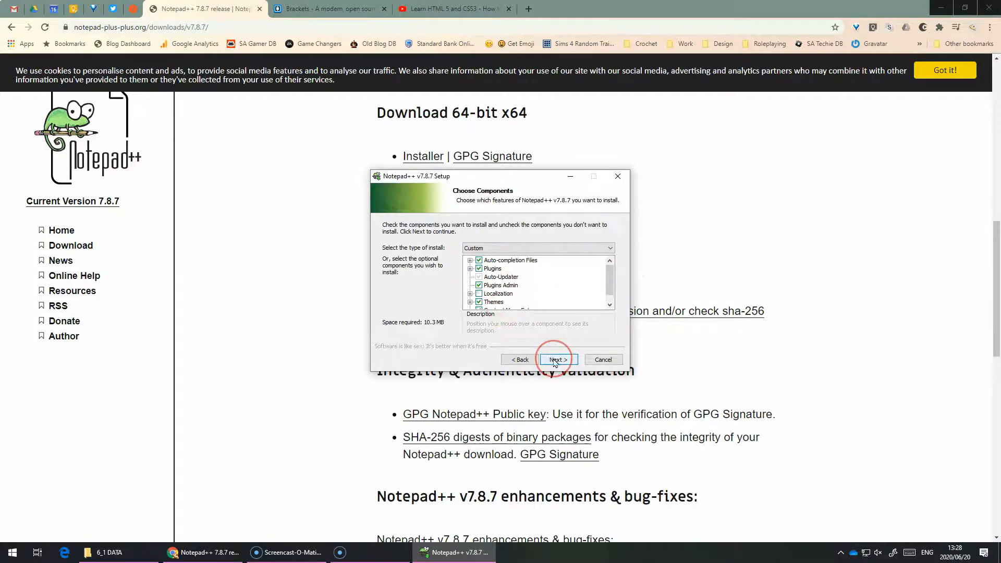
left_click(555, 360)
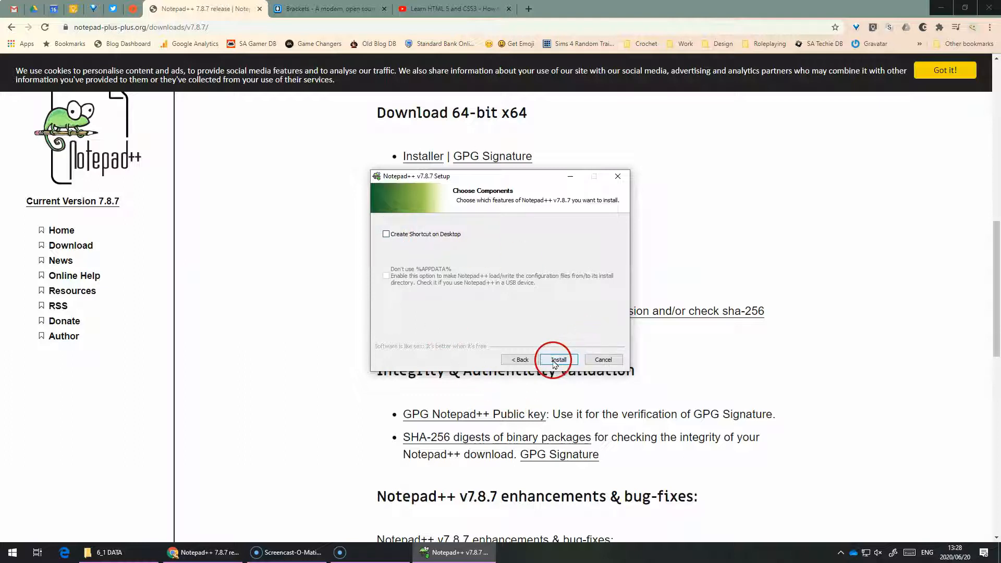
left_click(557, 360)
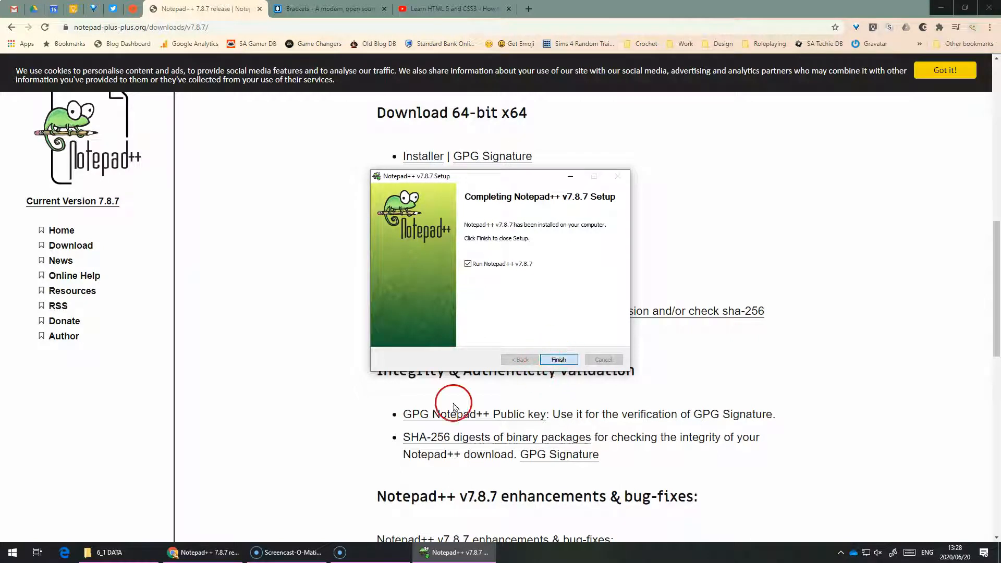
left_click(557, 359)
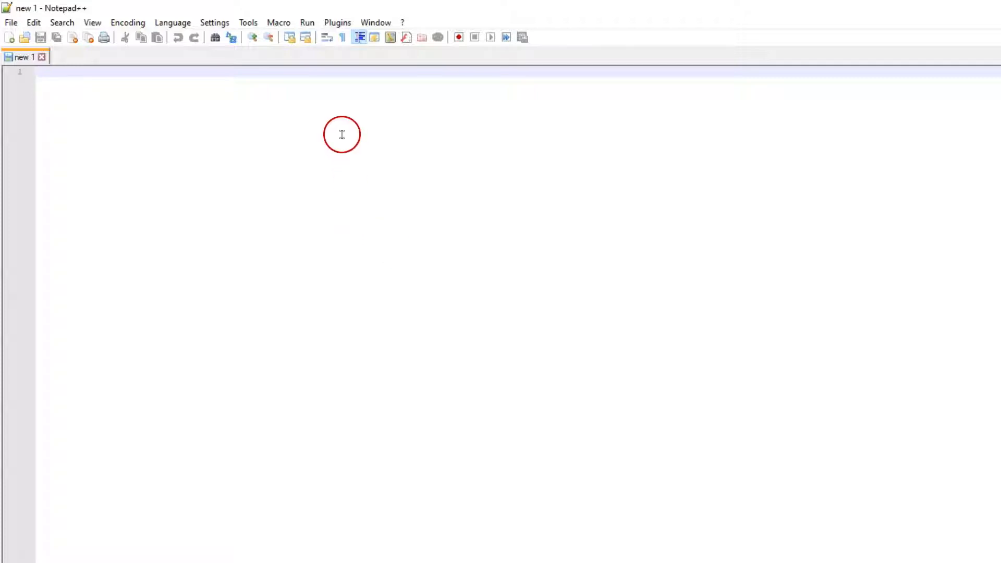
Save the blank document as test.html in the OneDrive Tests 2020 folder
left_click(11, 22)
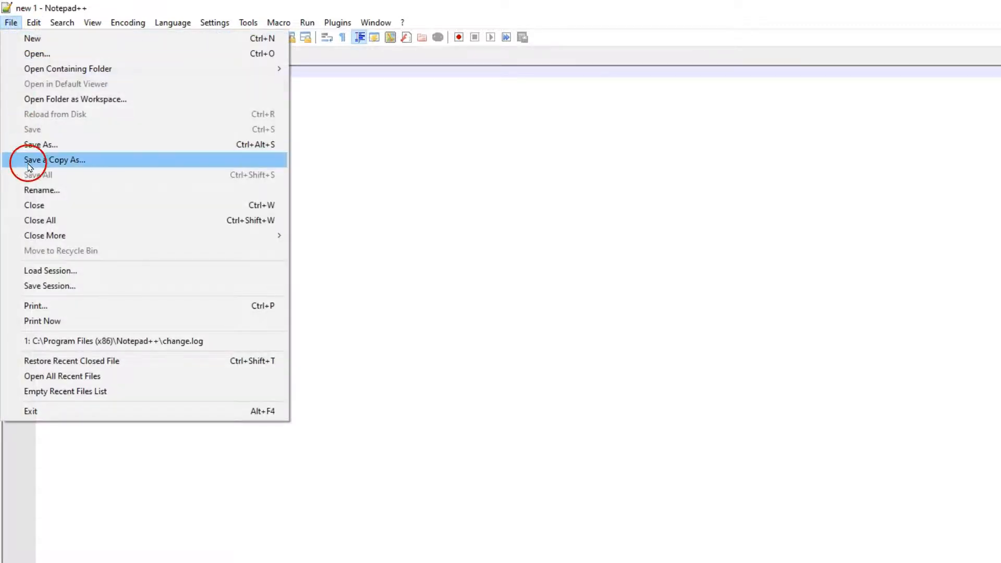
left_click(53, 160)
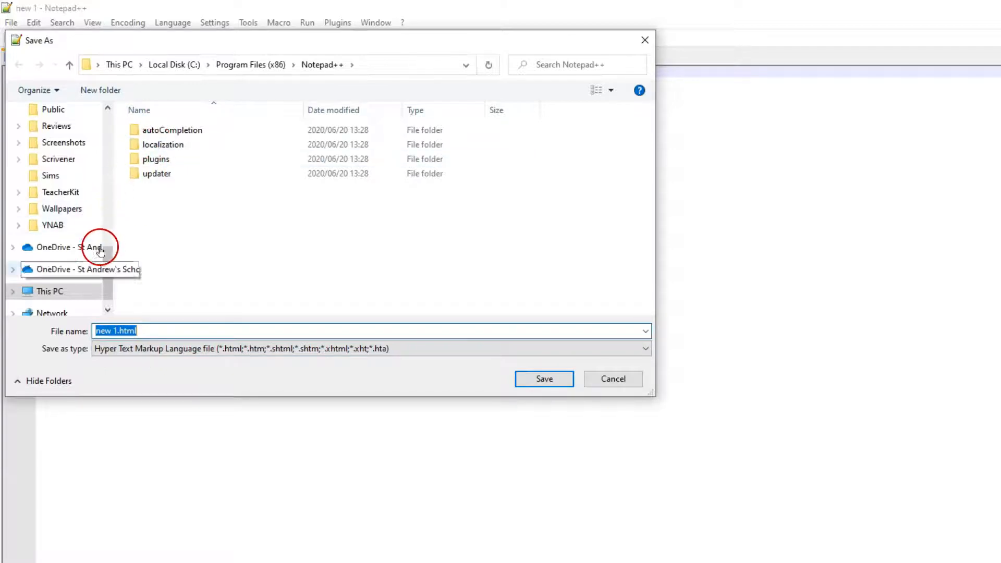
left_click(70, 247)
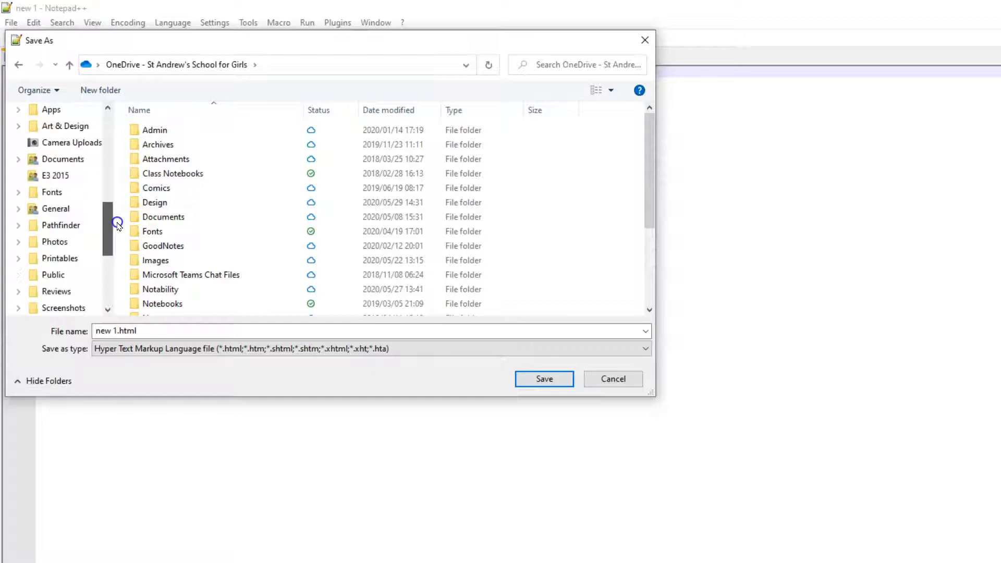
scroll("down", 3)
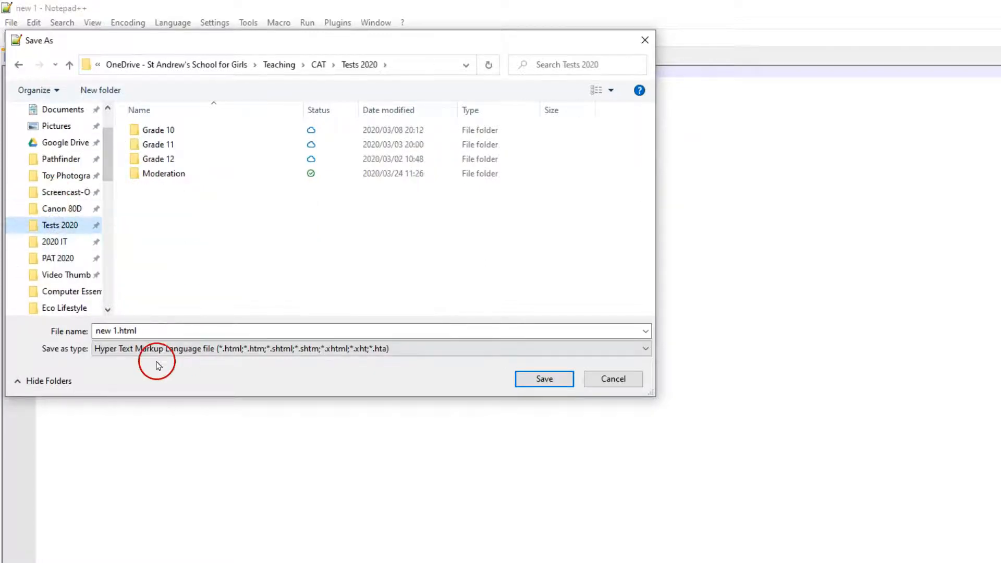
type("test")
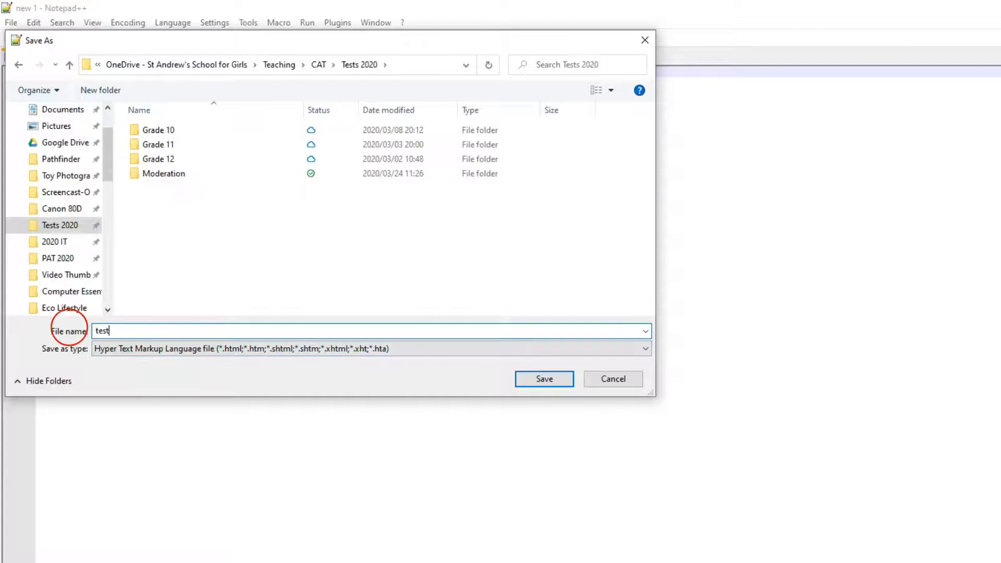
left_click(543, 379)
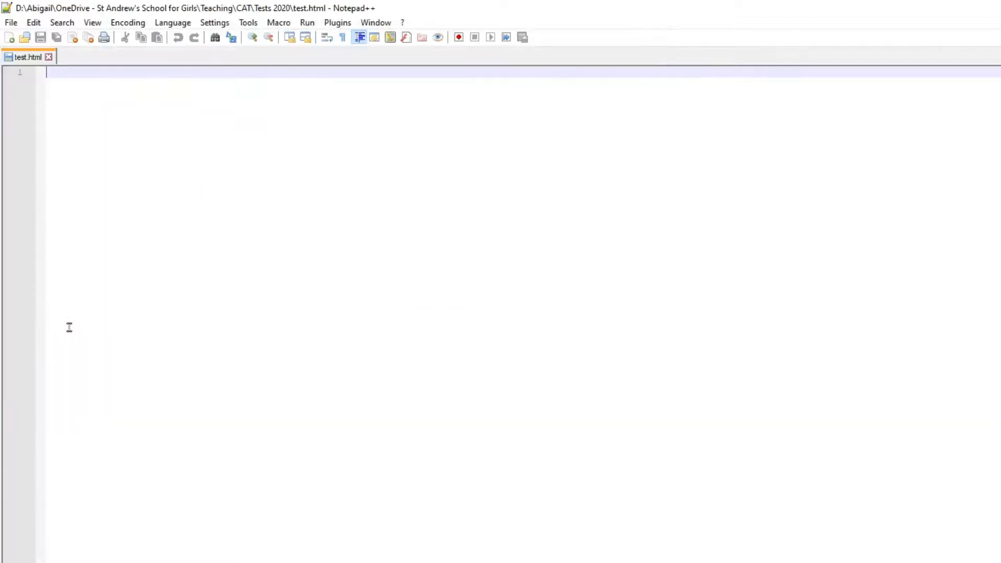
mouse_move(321, 381)
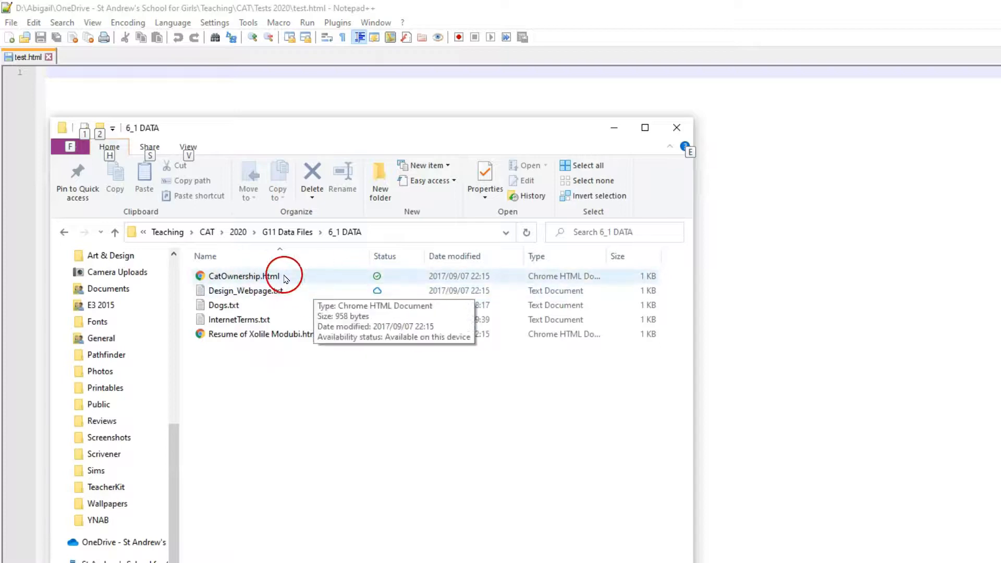
mouse_move(268, 264)
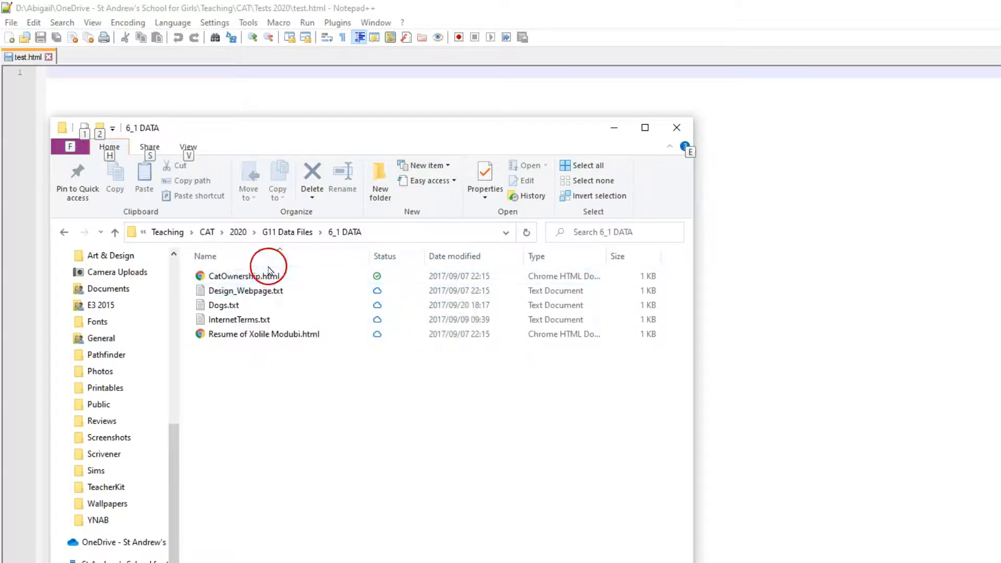
Edit CatOwnership.html from the 6_1 DATA folder in Notepad++
left_click(243, 275)
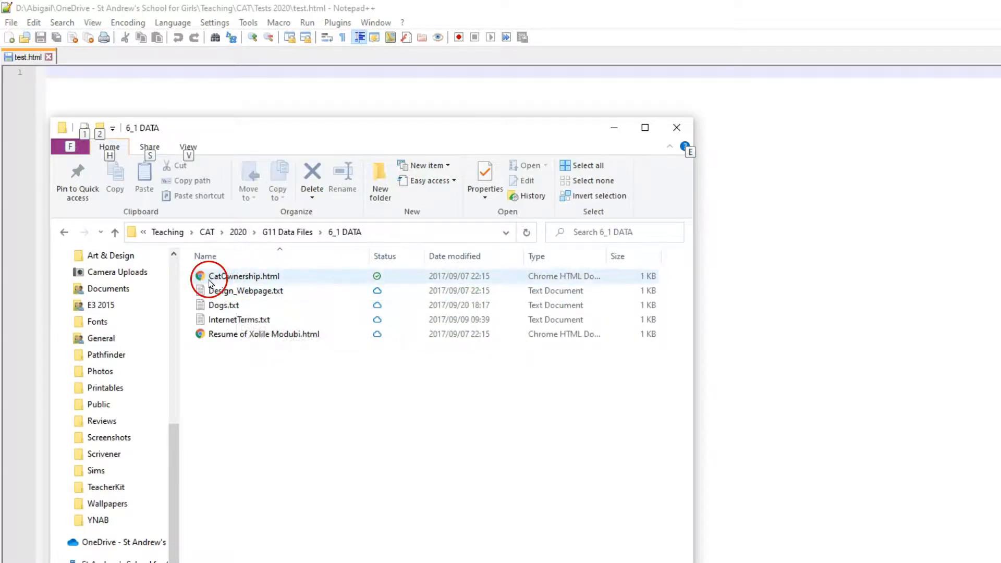
right_click(244, 275)
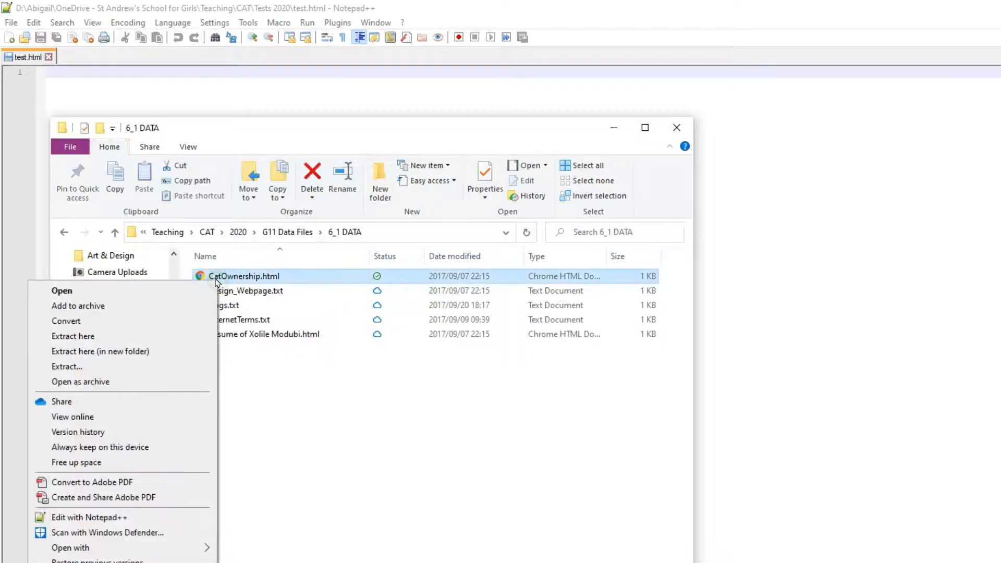
mouse_move(90, 518)
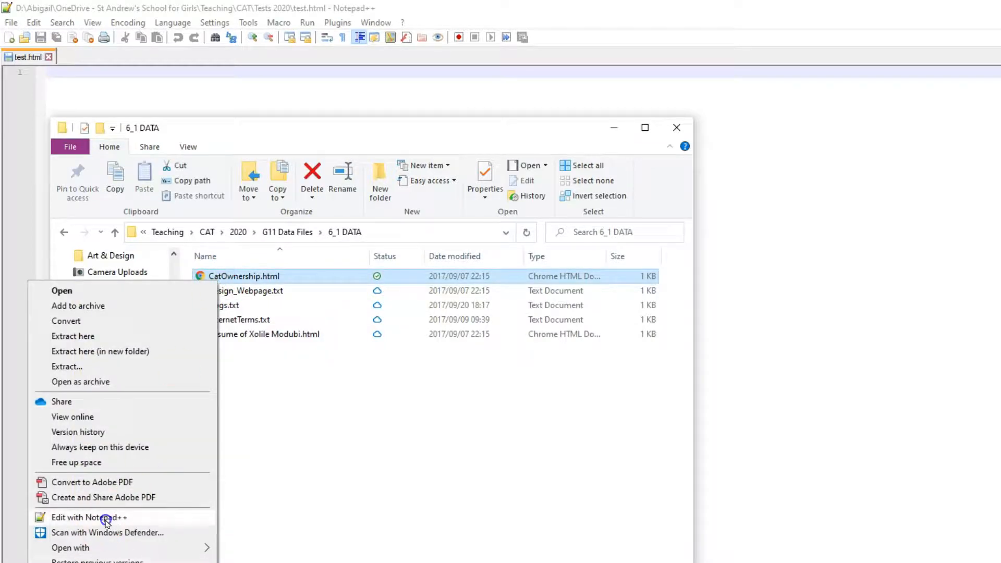
left_click(89, 517)
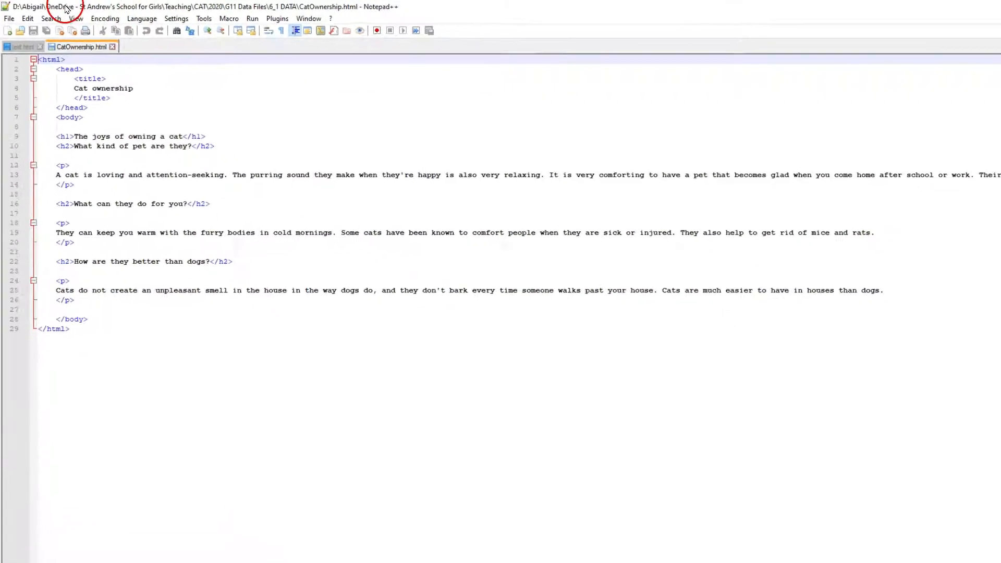
Maximize the editor, enable word wrap and bring up the Chrome preview of the page
left_click(70, 18)
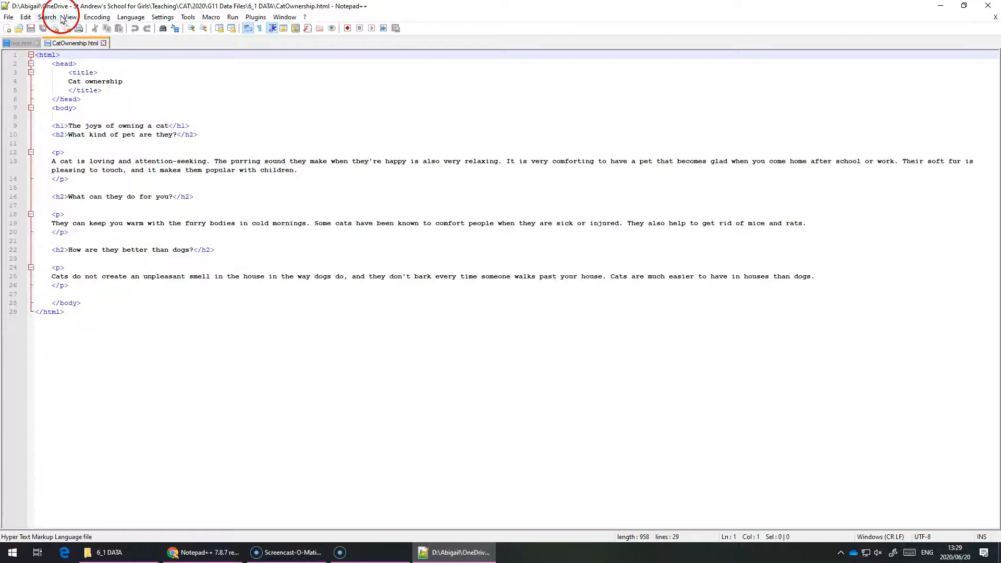
left_click(69, 18)
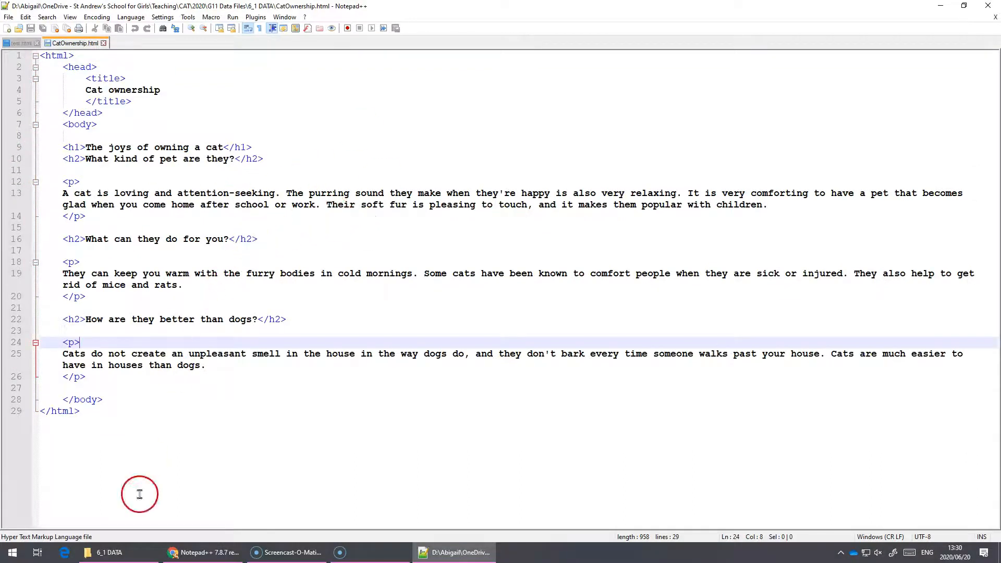
left_click(108, 553)
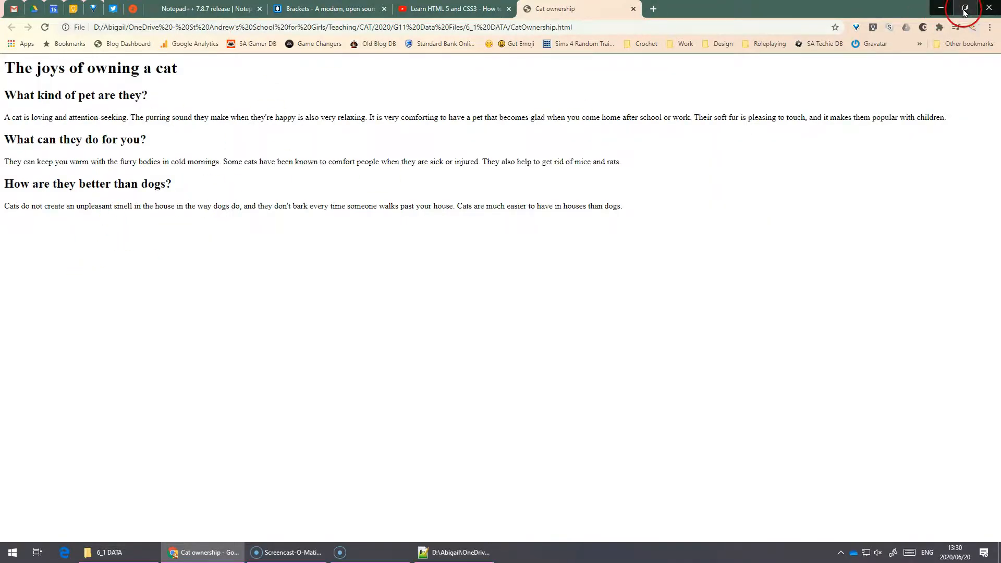
Restore the Chrome window down so the preview sits beside the editor
left_click(965, 9)
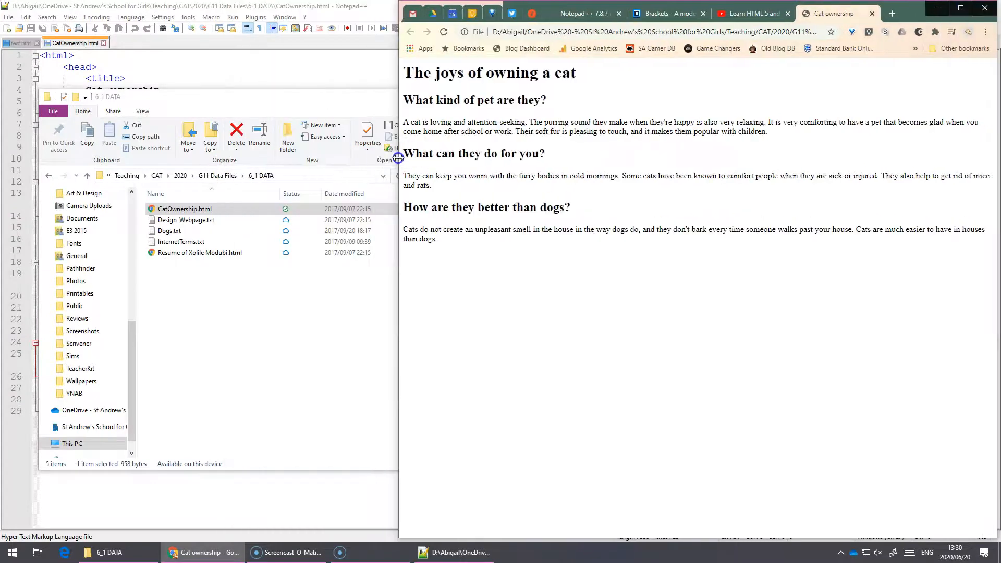